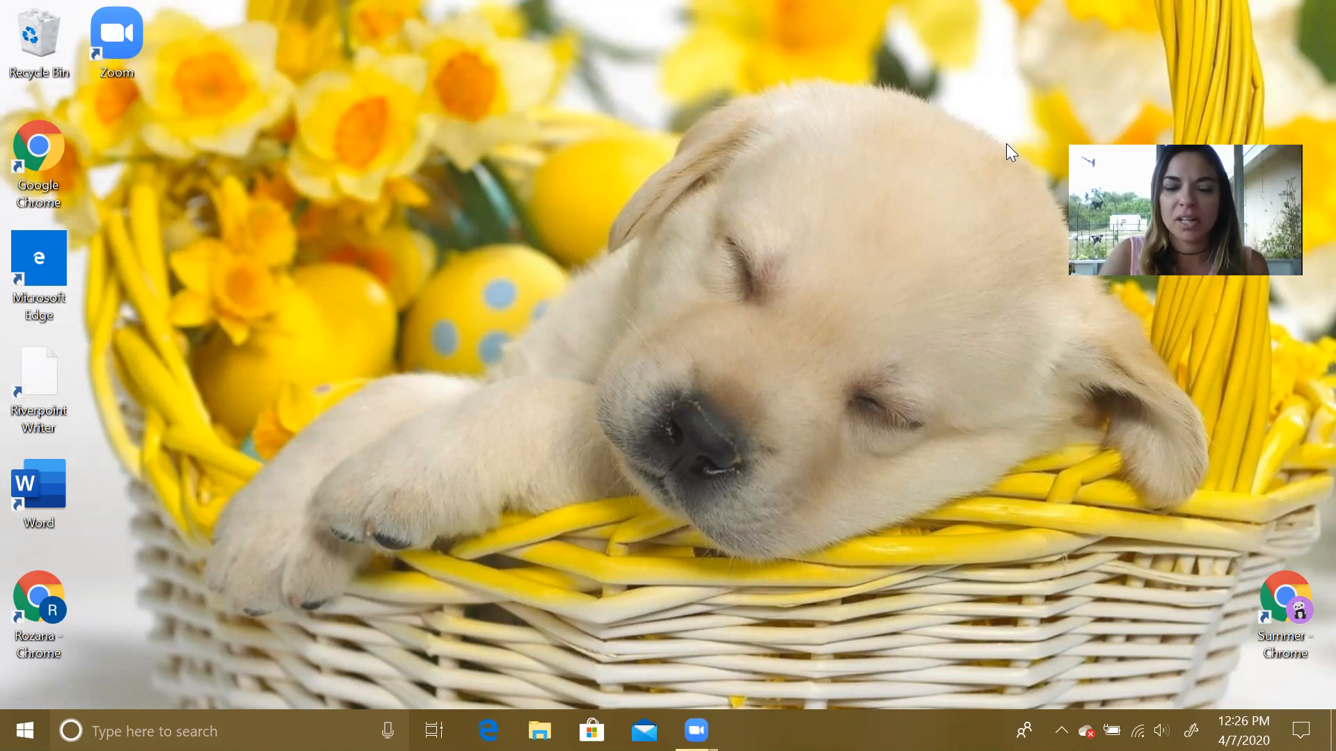
pyautogui.moveTo(748, 353)
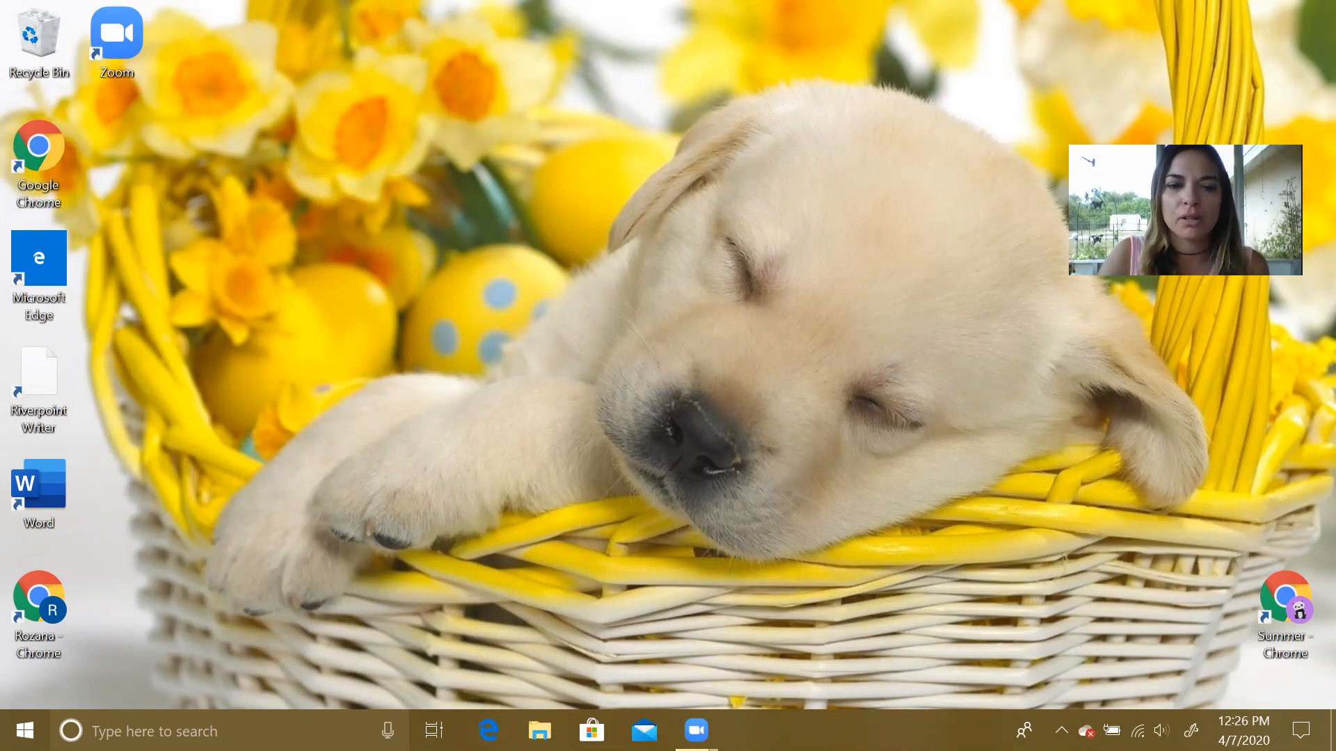
pyautogui.moveTo(208, 487)
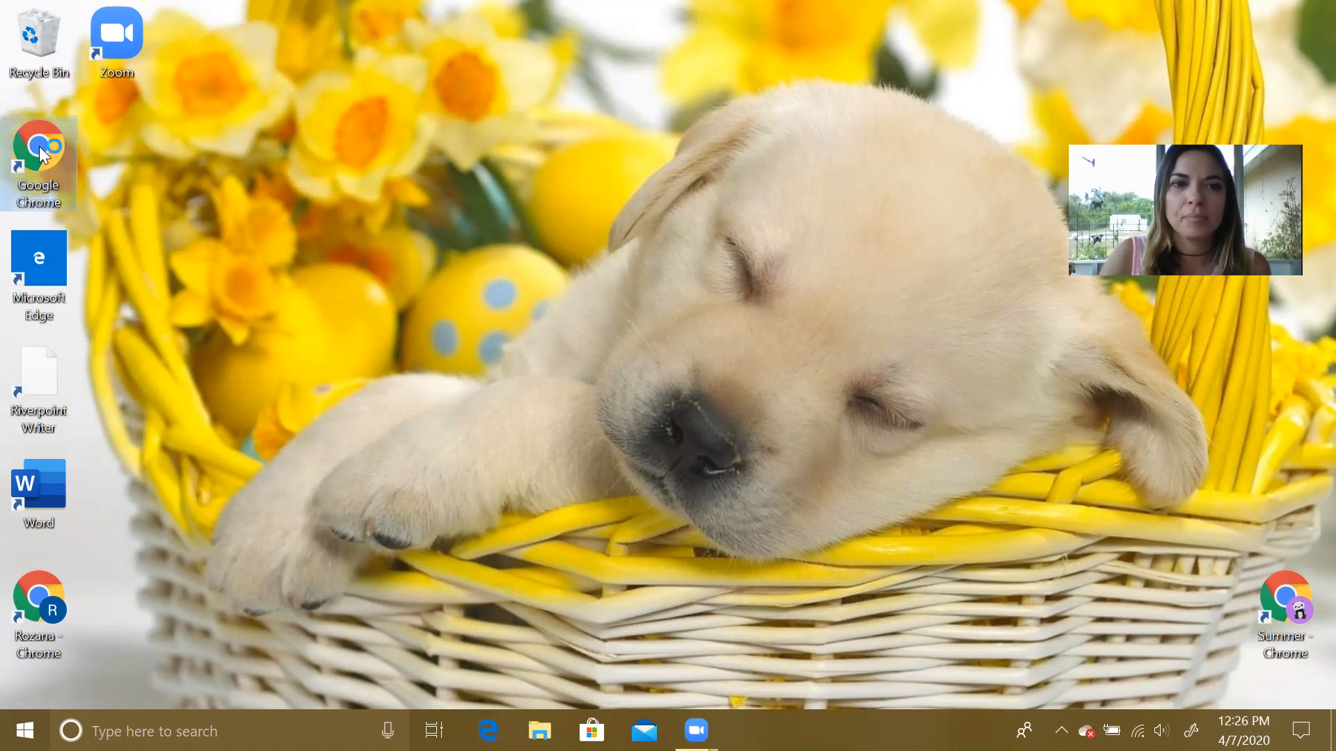
# - Launch Google Chrome and go to typetastic.com
pyautogui.doubleClick(39, 161)
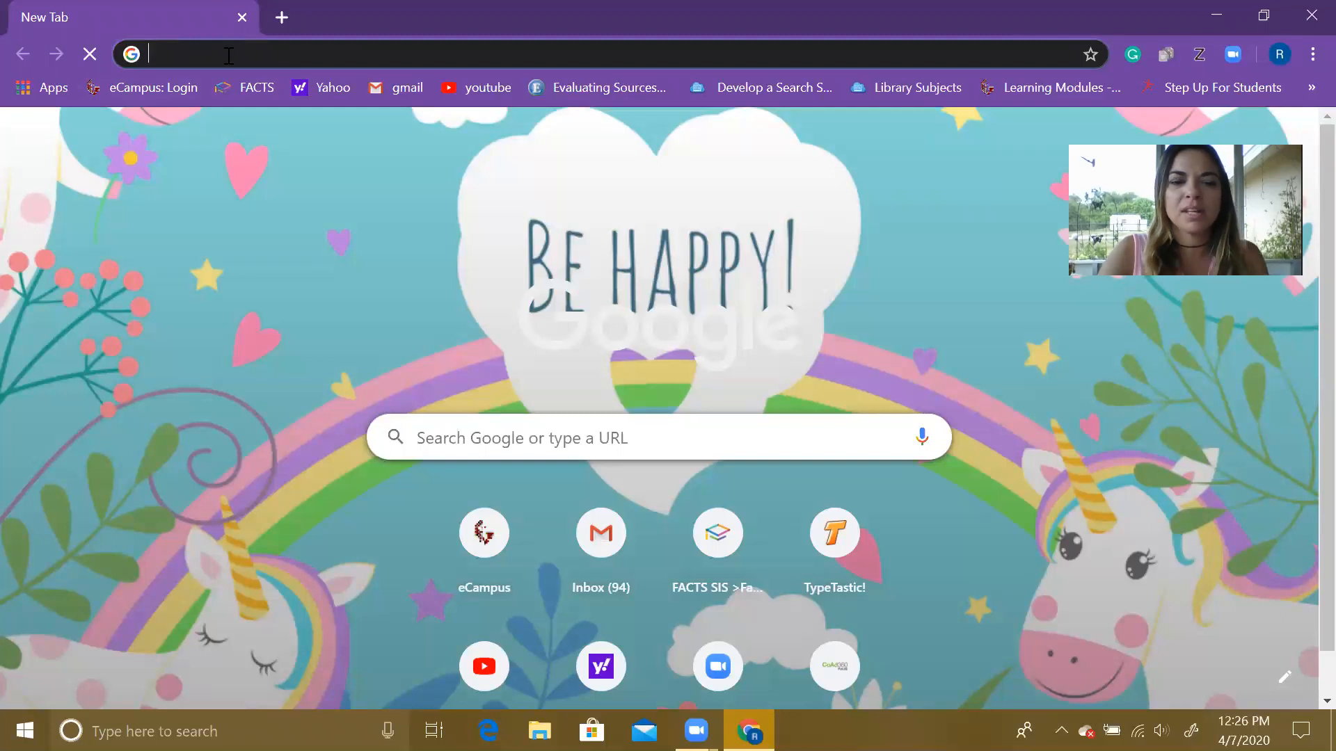
pyautogui.write('typetastic.com')
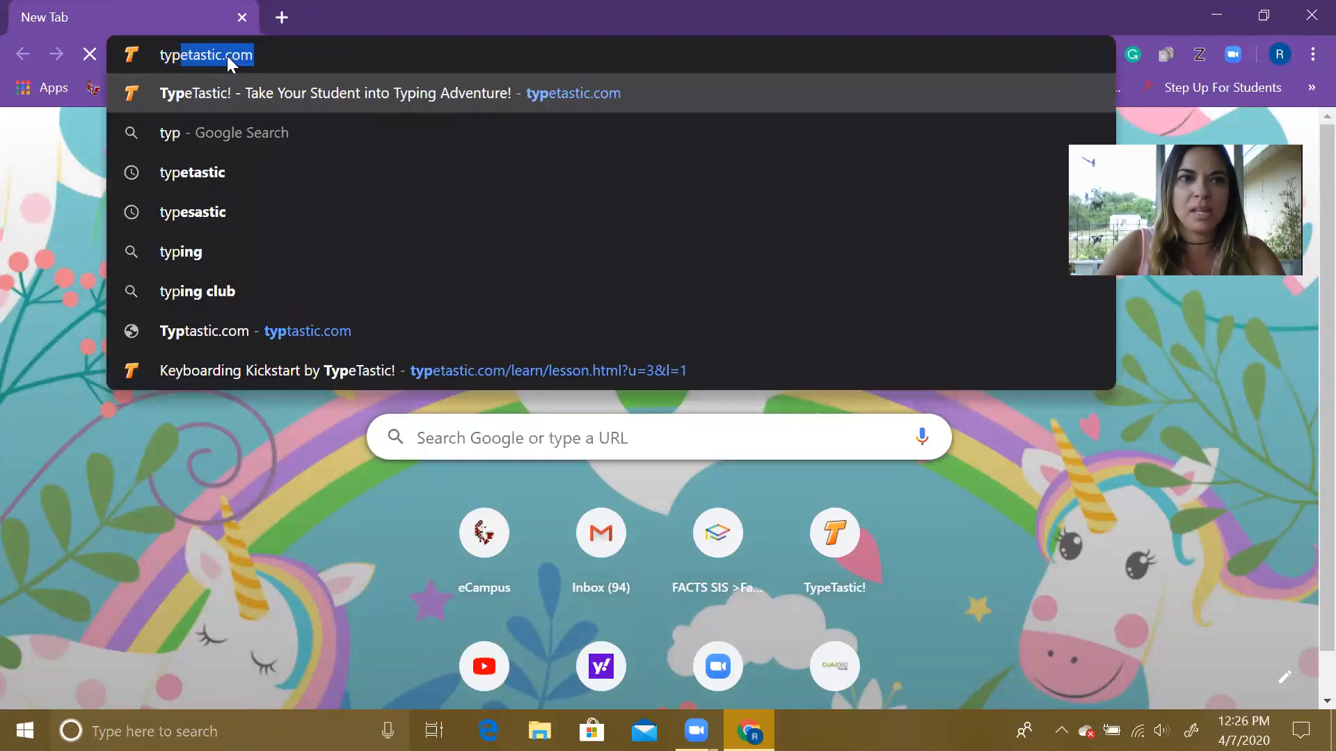
pyautogui.write('typetastic.com')
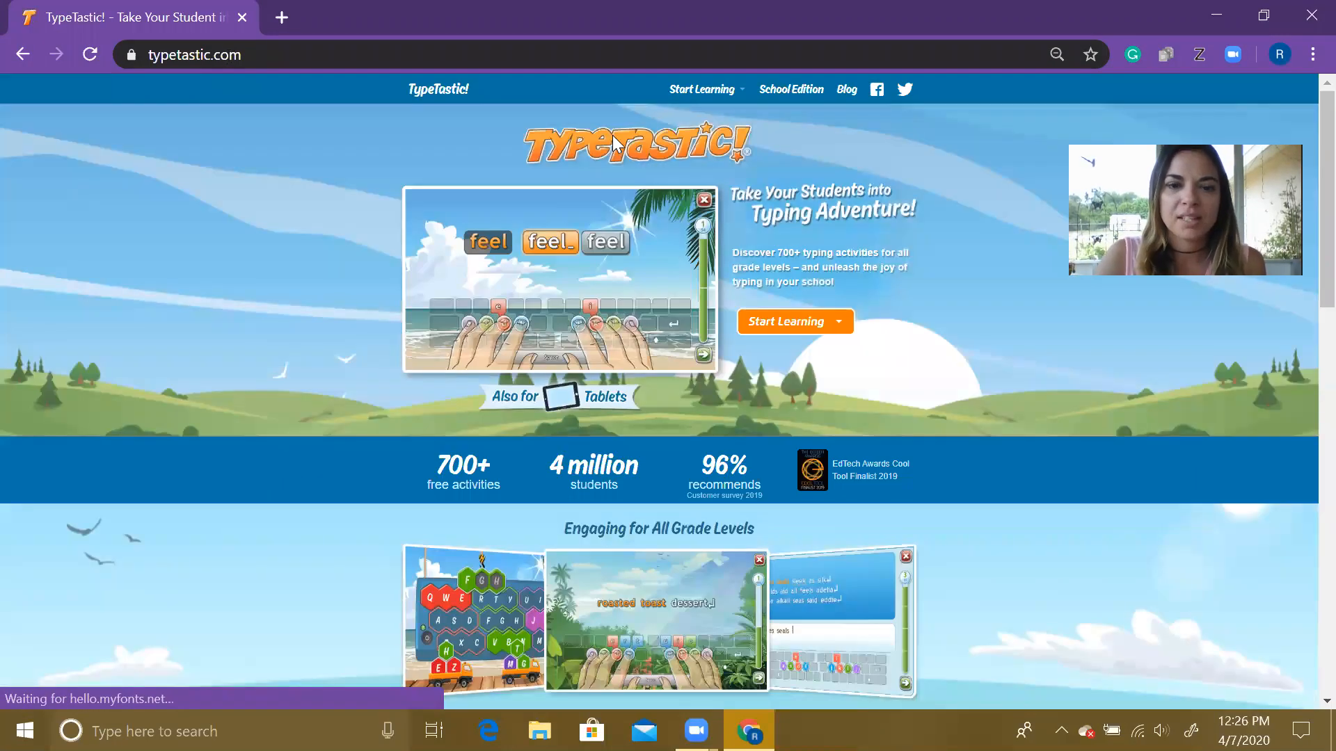
pyautogui.moveTo(525, 228)
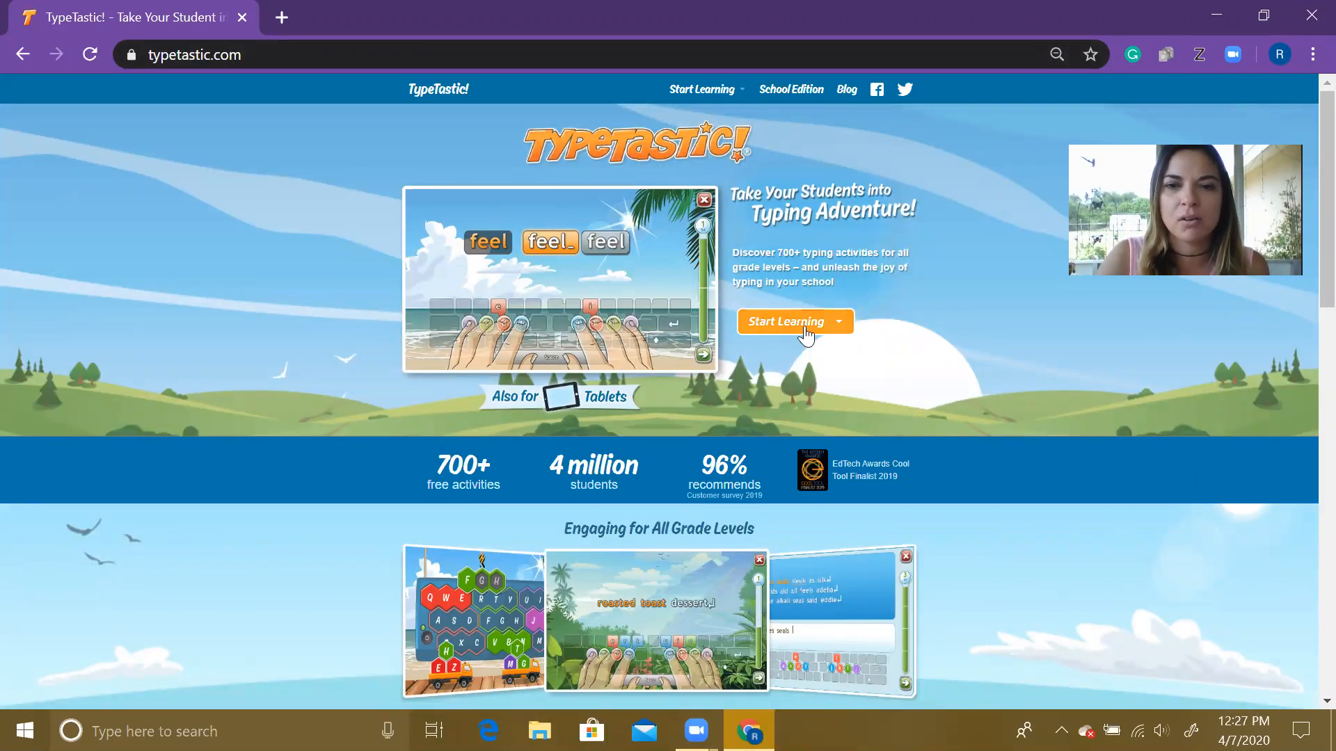
pyautogui.moveTo(835, 328)
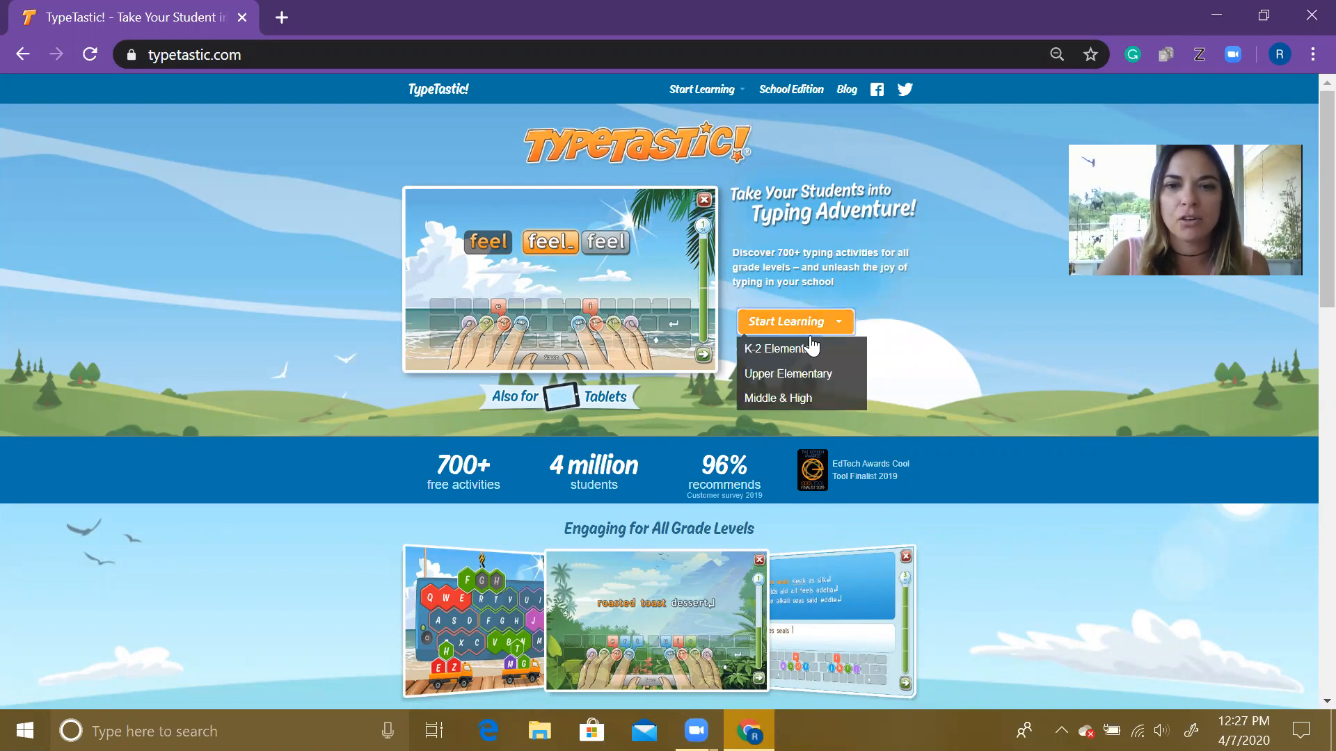
pyautogui.moveTo(779, 348)
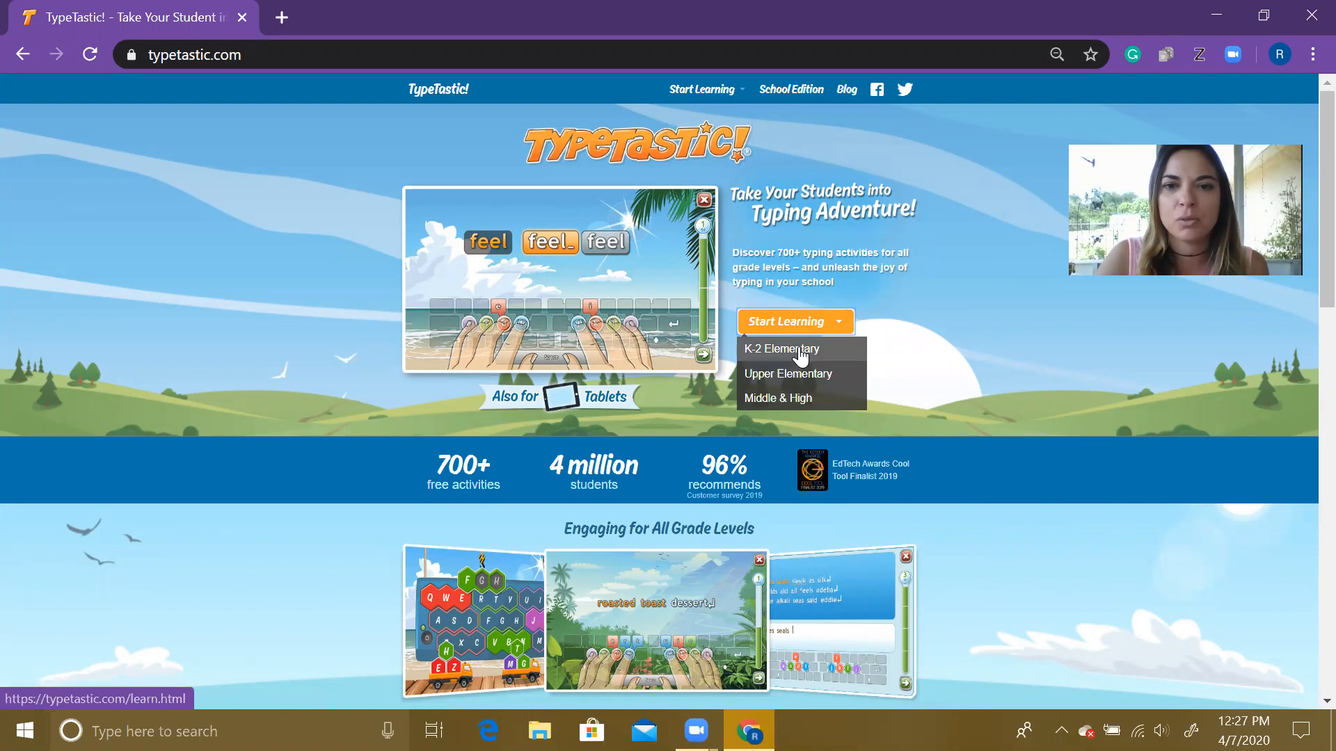
# - Choose K-2 Elementary and expand Unit 1 My Keyboard Adventure down to the Cupcake Bugs card
pyautogui.click(781, 349)
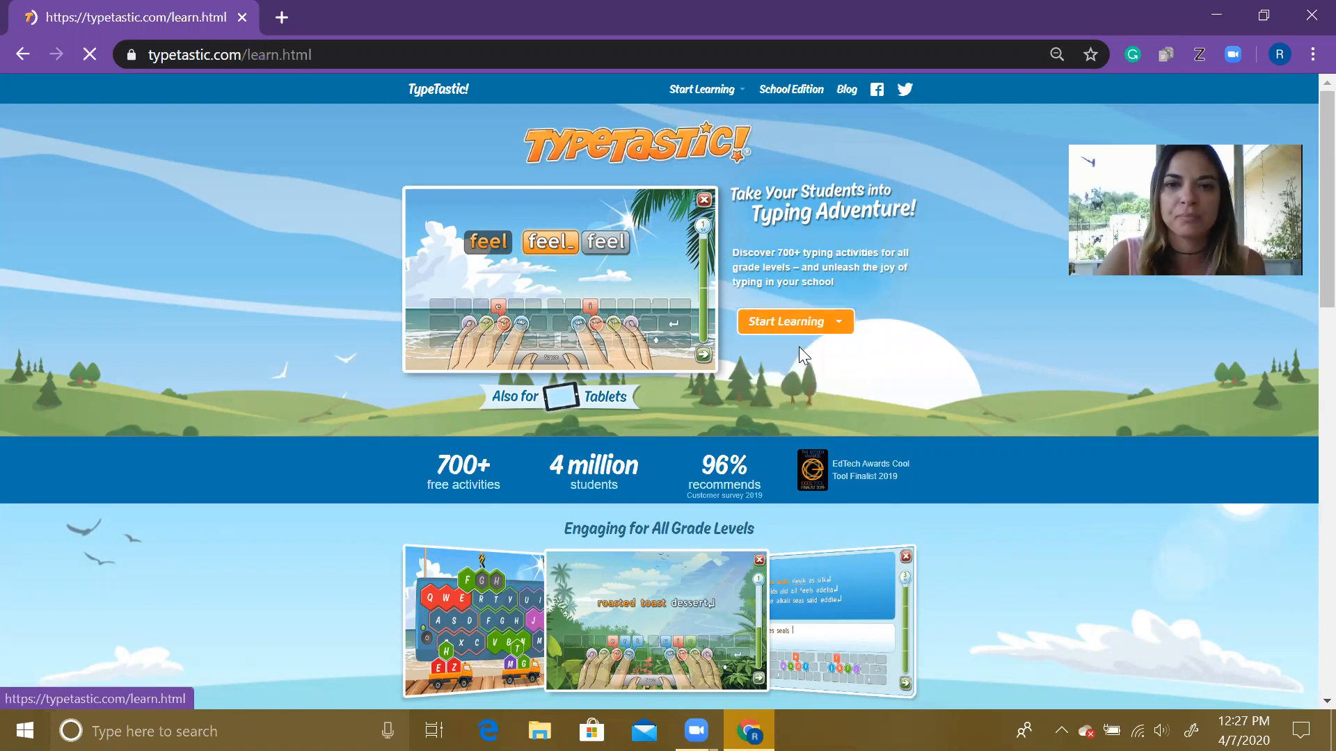
pyautogui.click(791, 322)
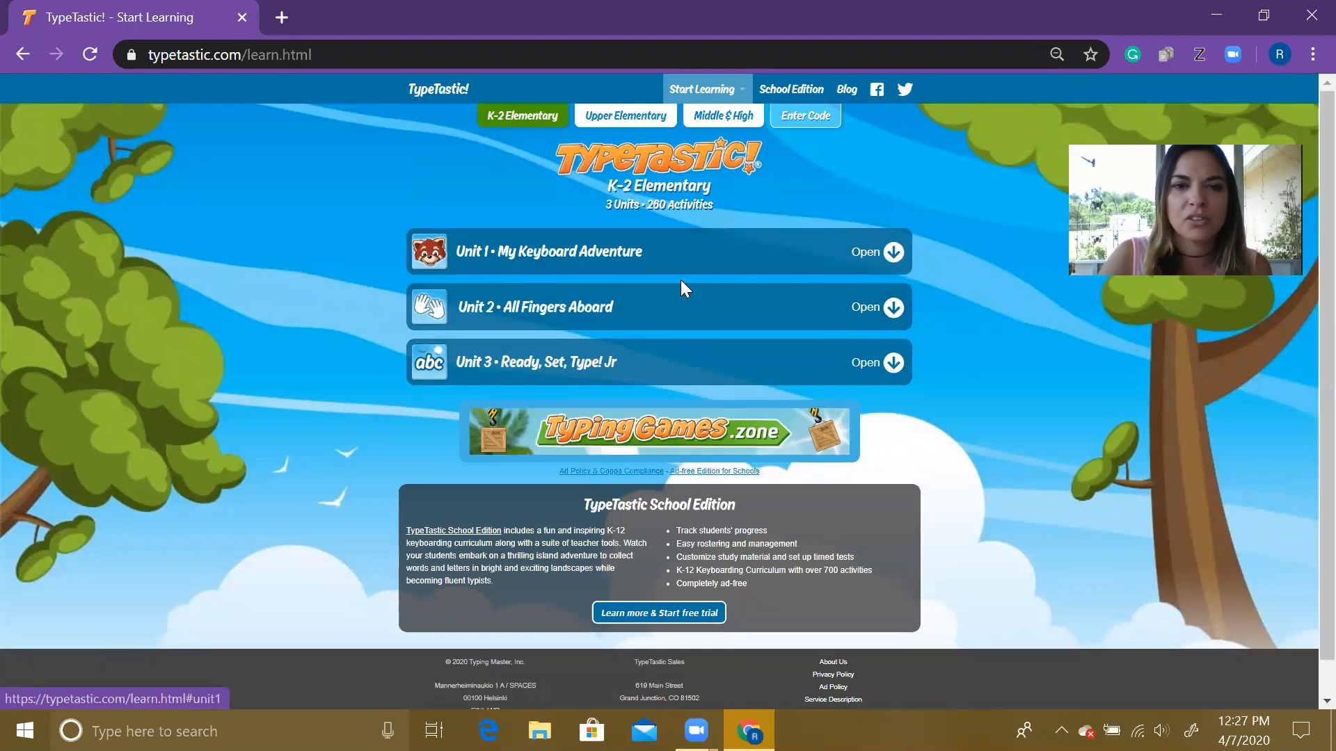
pyautogui.click(866, 252)
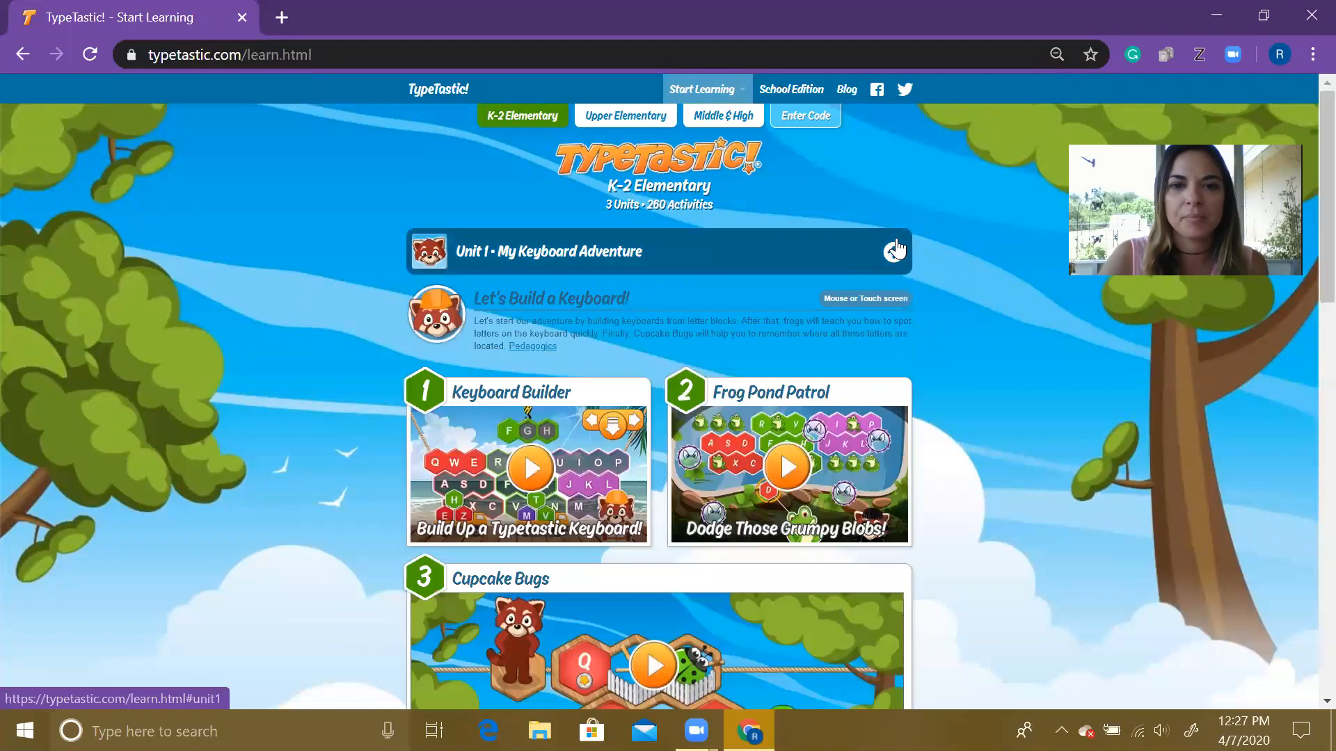
pyautogui.scroll(-3)
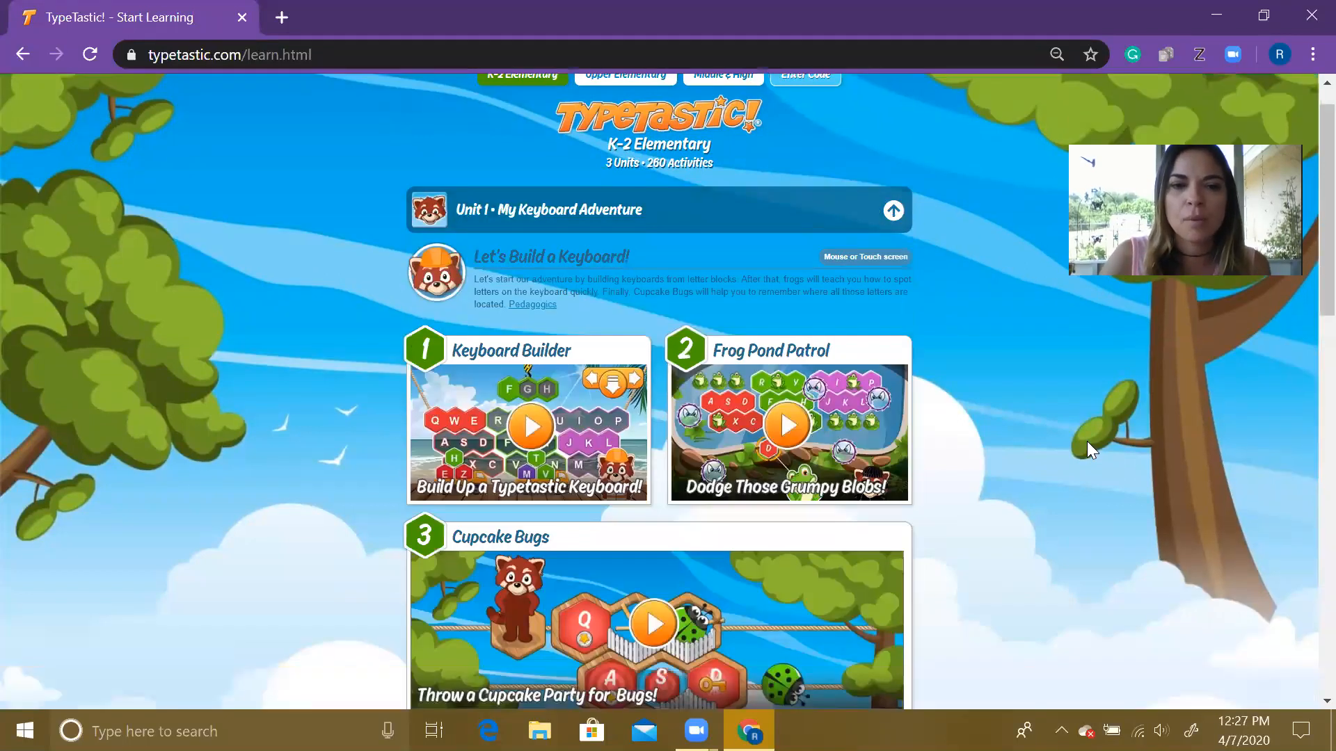
pyautogui.scroll(-3)
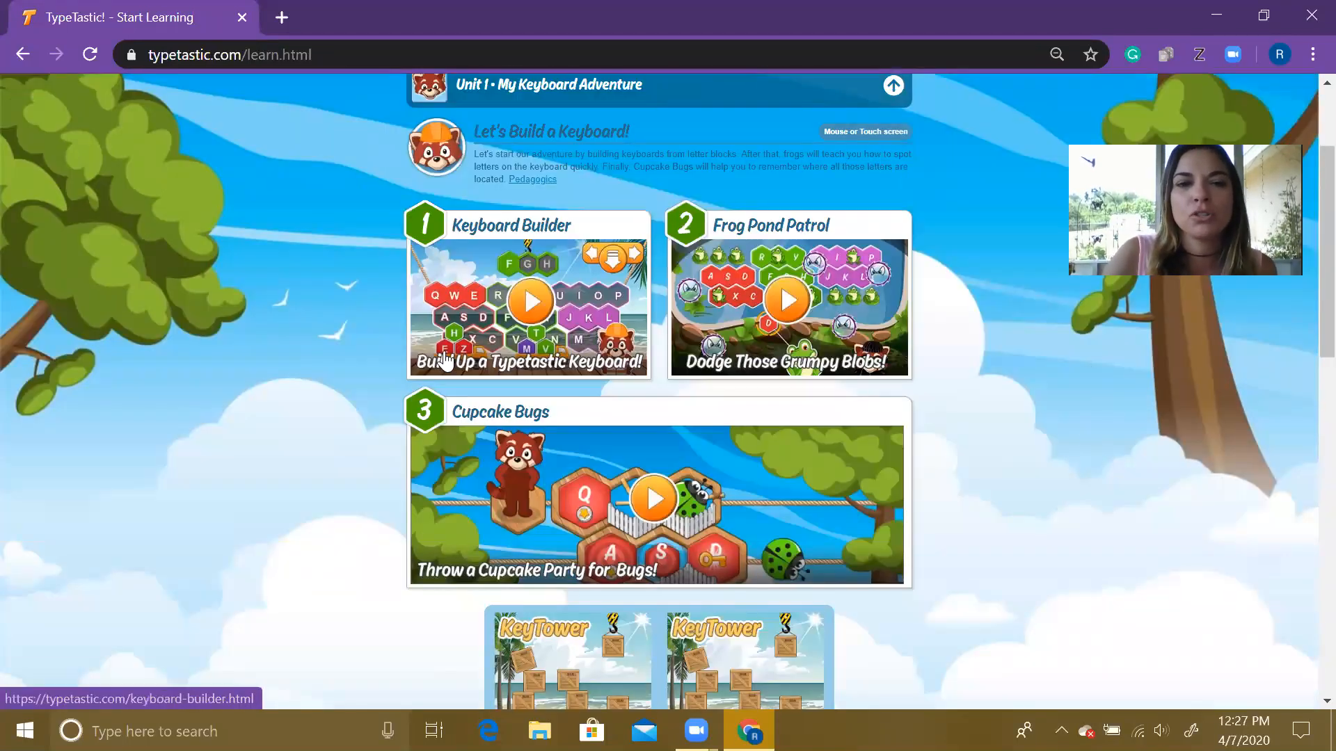
pyautogui.moveTo(534, 423)
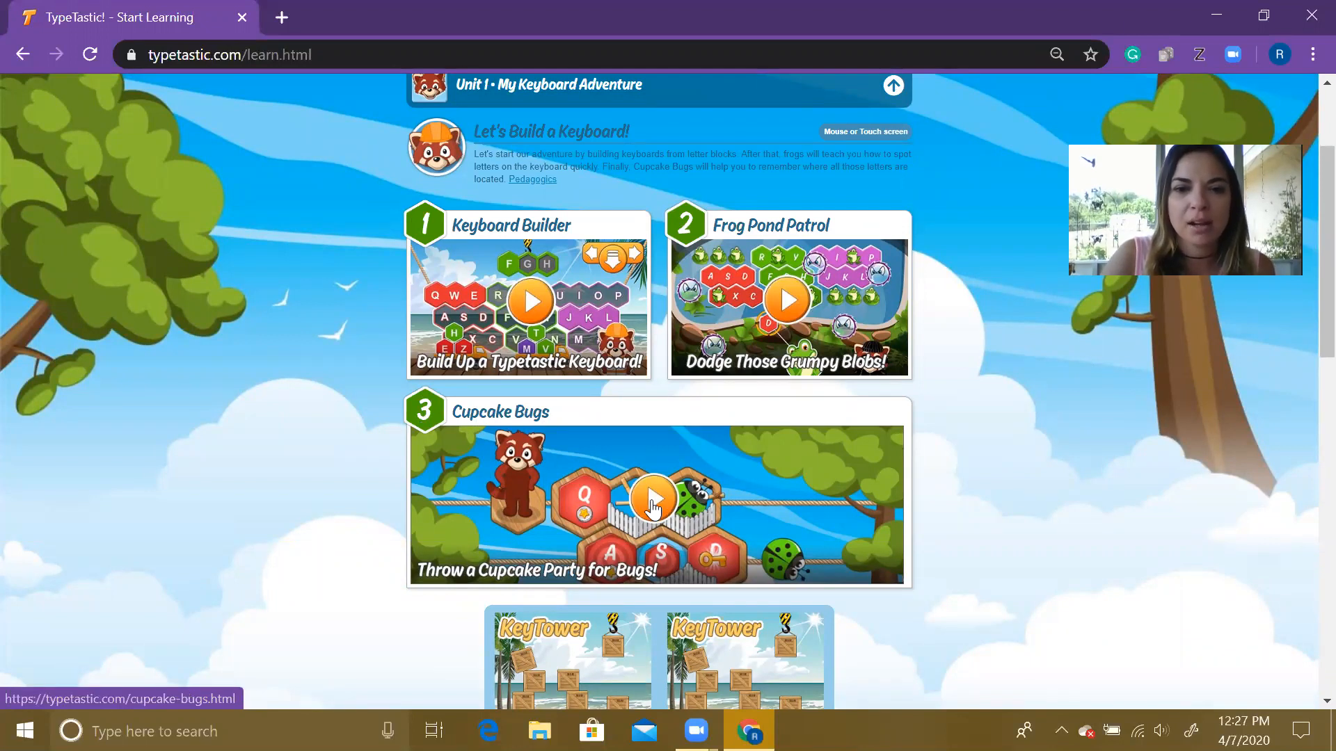
# - Start the Cupcake Bugs game from its activity card
pyautogui.click(654, 499)
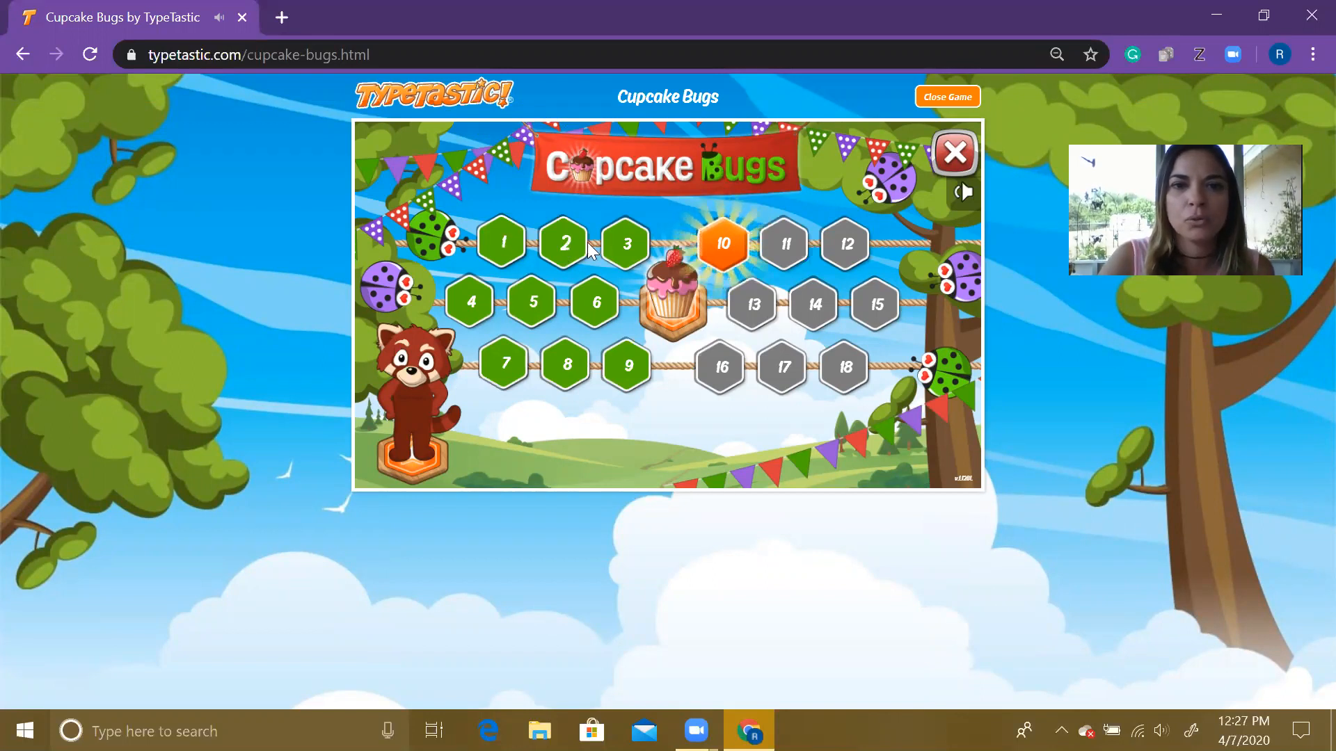
pyautogui.moveTo(844, 366)
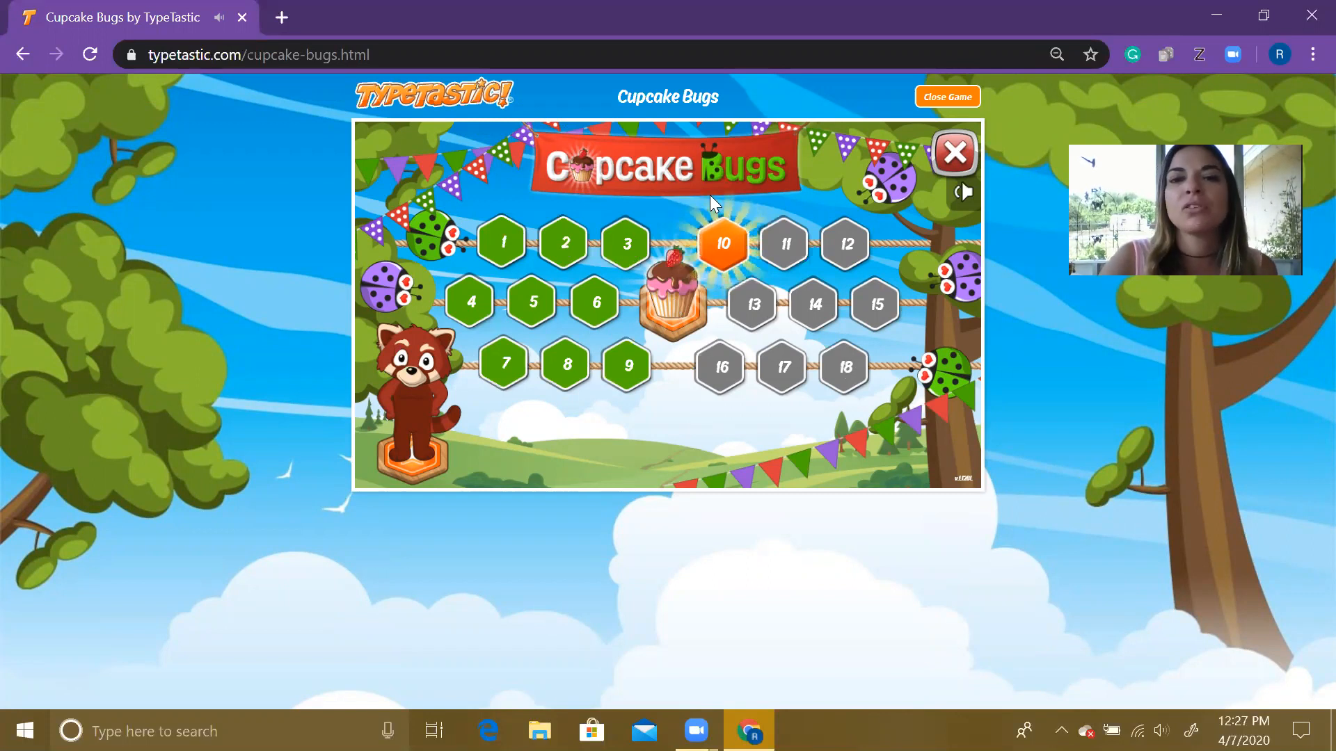
pyautogui.moveTo(723, 351)
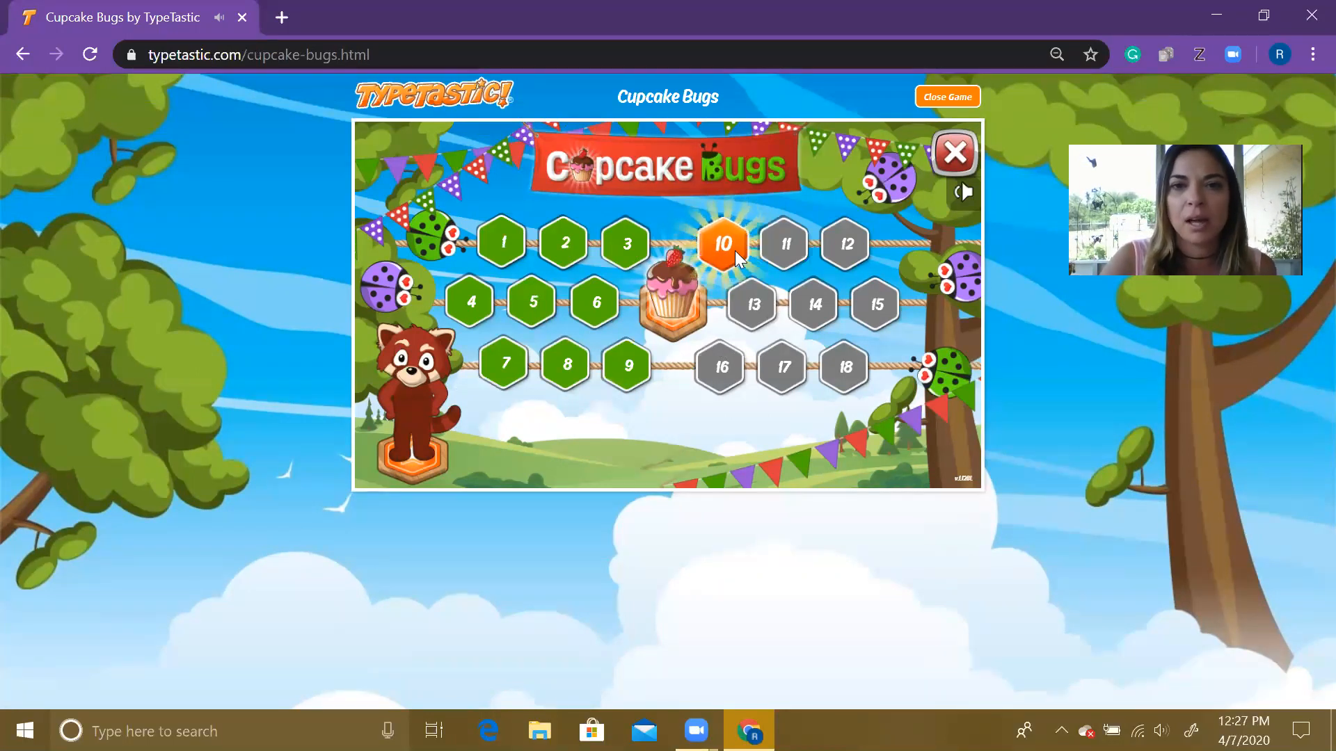
# - Begin level 10 and drop letter tiles into the top row with the E key
pyautogui.click(723, 244)
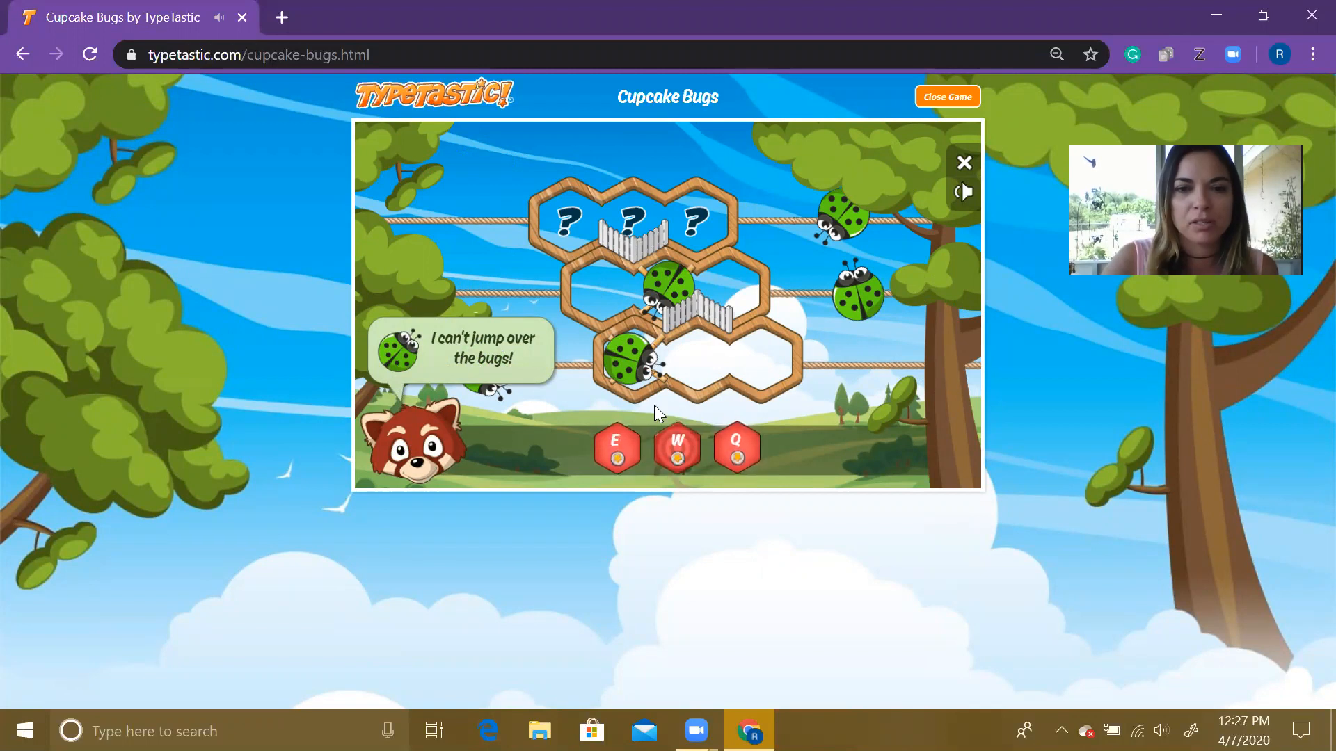
pyautogui.press('e')
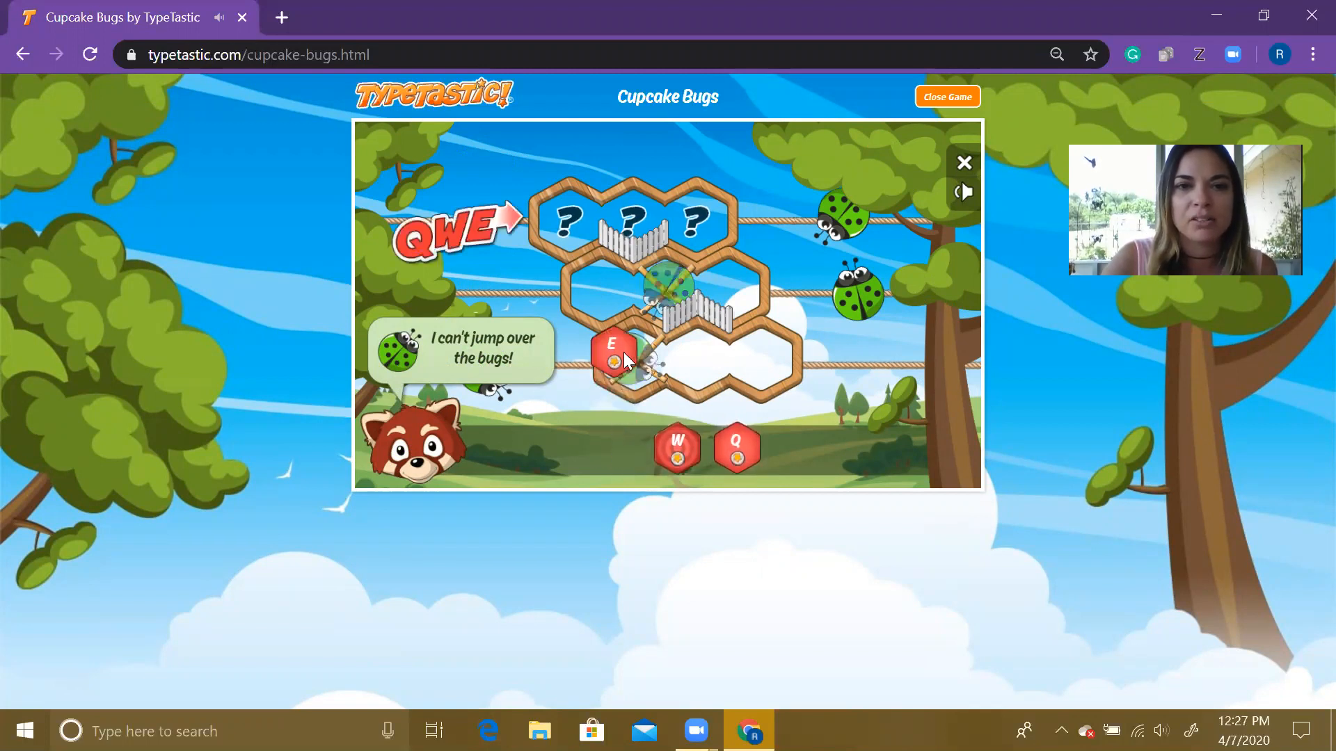
pyautogui.press('e')
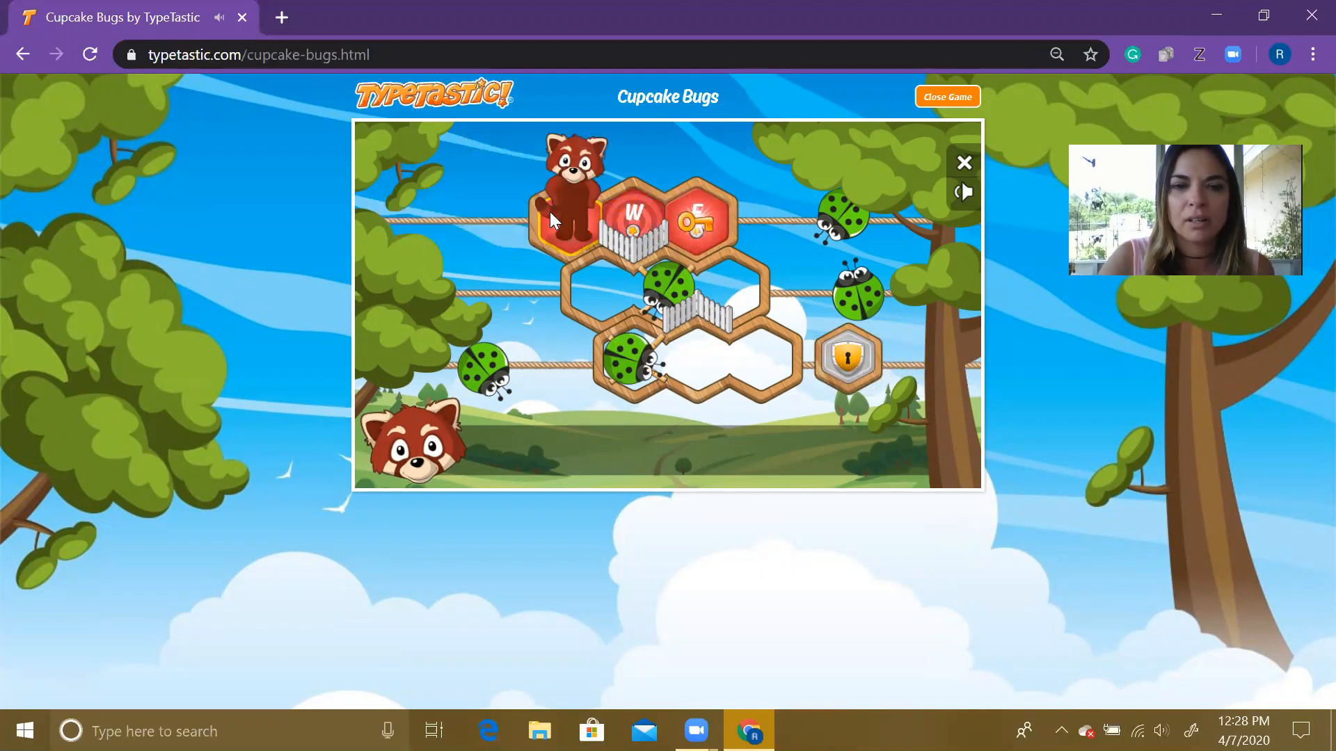
# - Walk the panda onto the W tile and on to the key
pyautogui.click(633, 213)
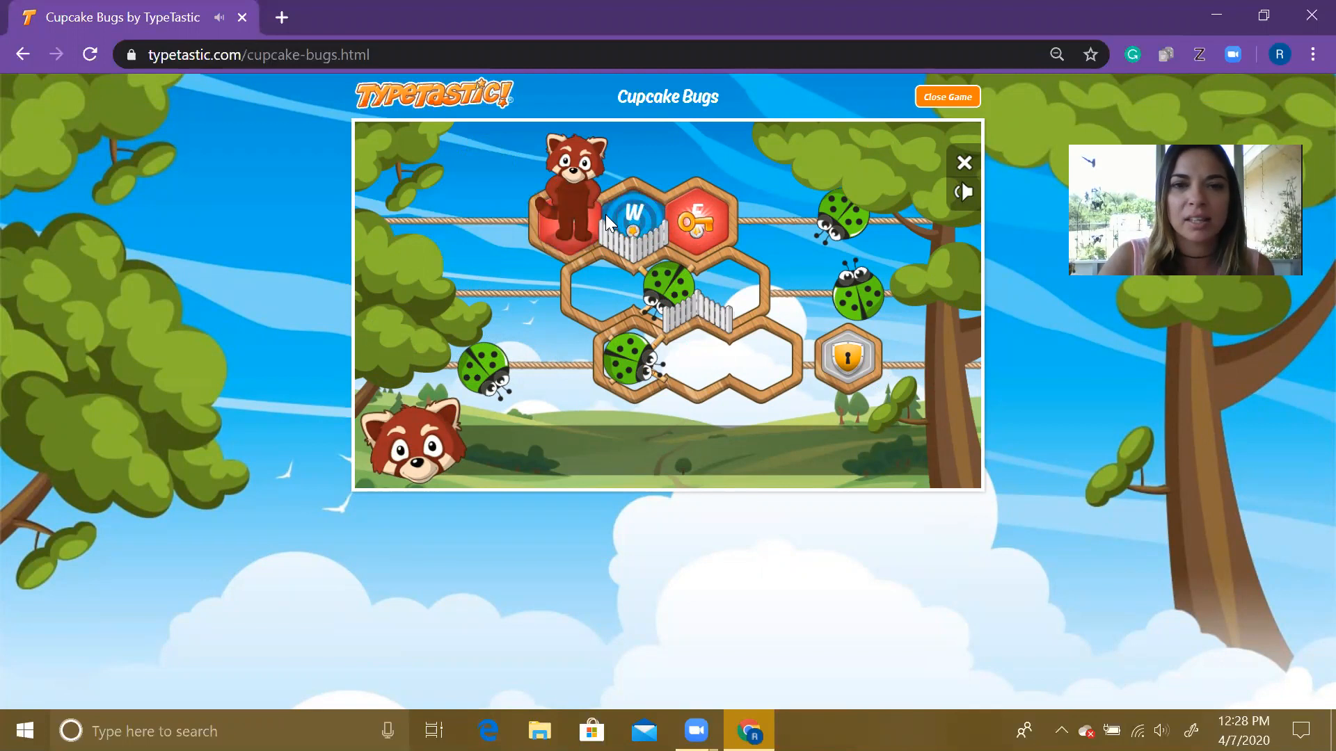
pyautogui.click(633, 213)
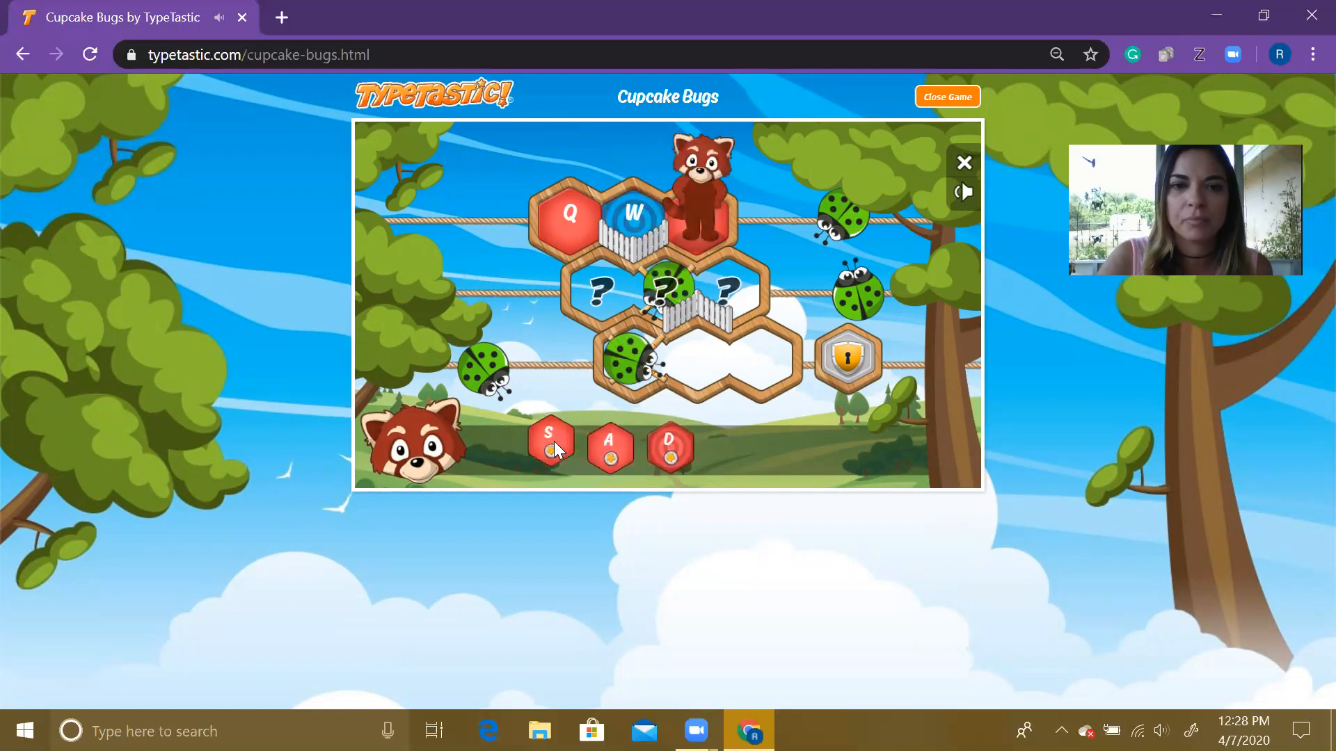
# - Drop the S, A and D tiles into the second row
pyautogui.press('s')
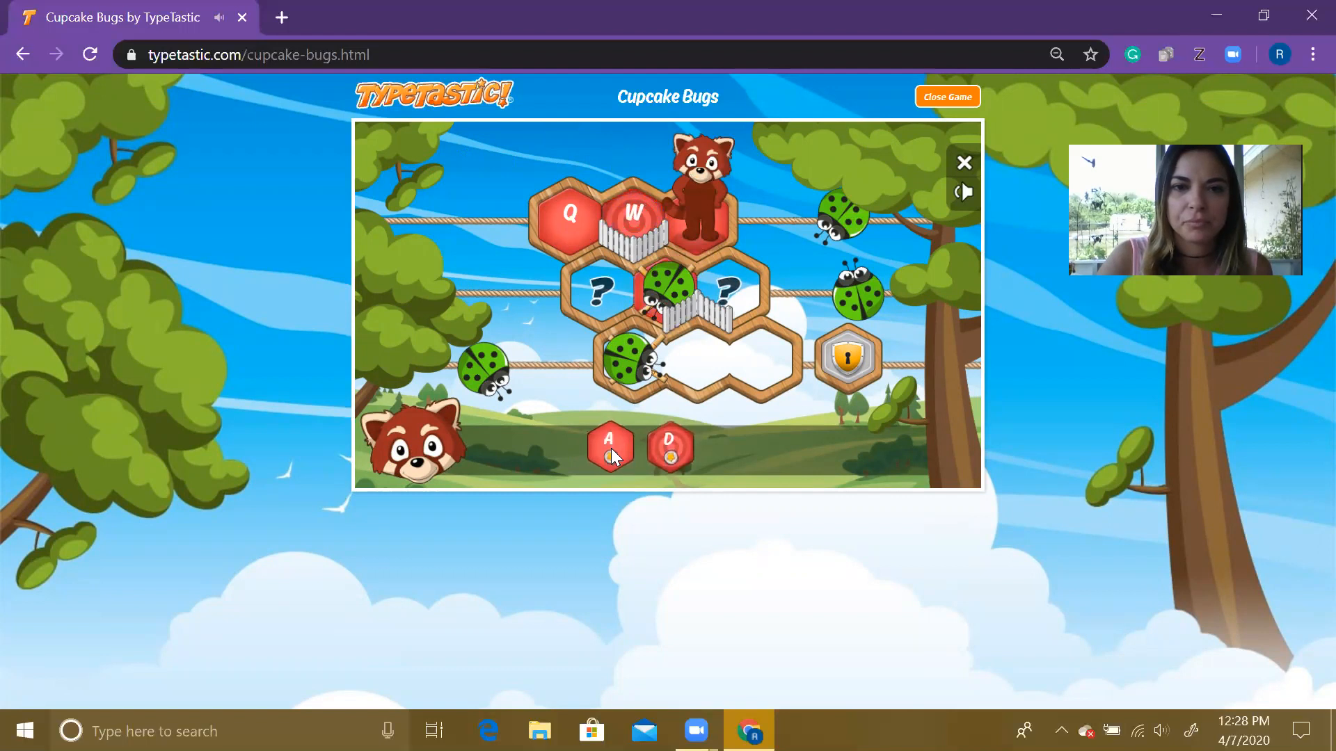
pyautogui.press('a')
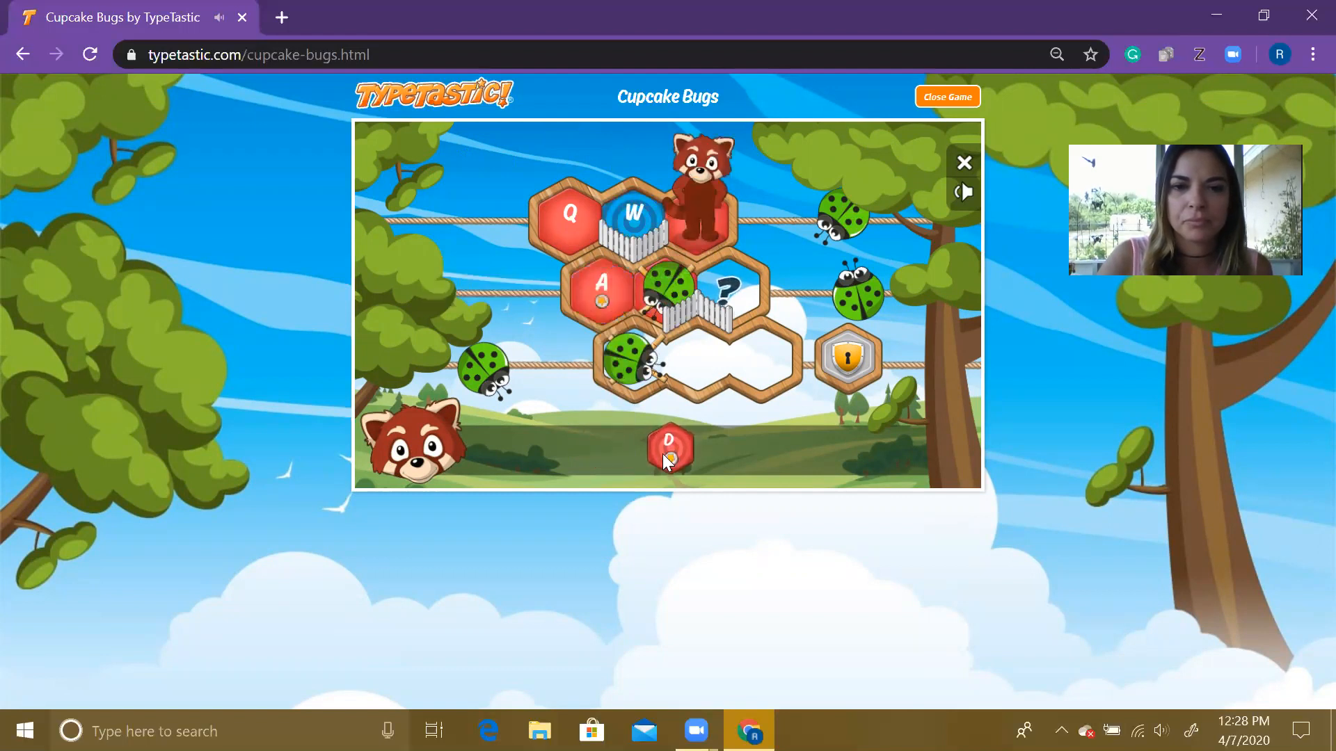
pyautogui.press('d')
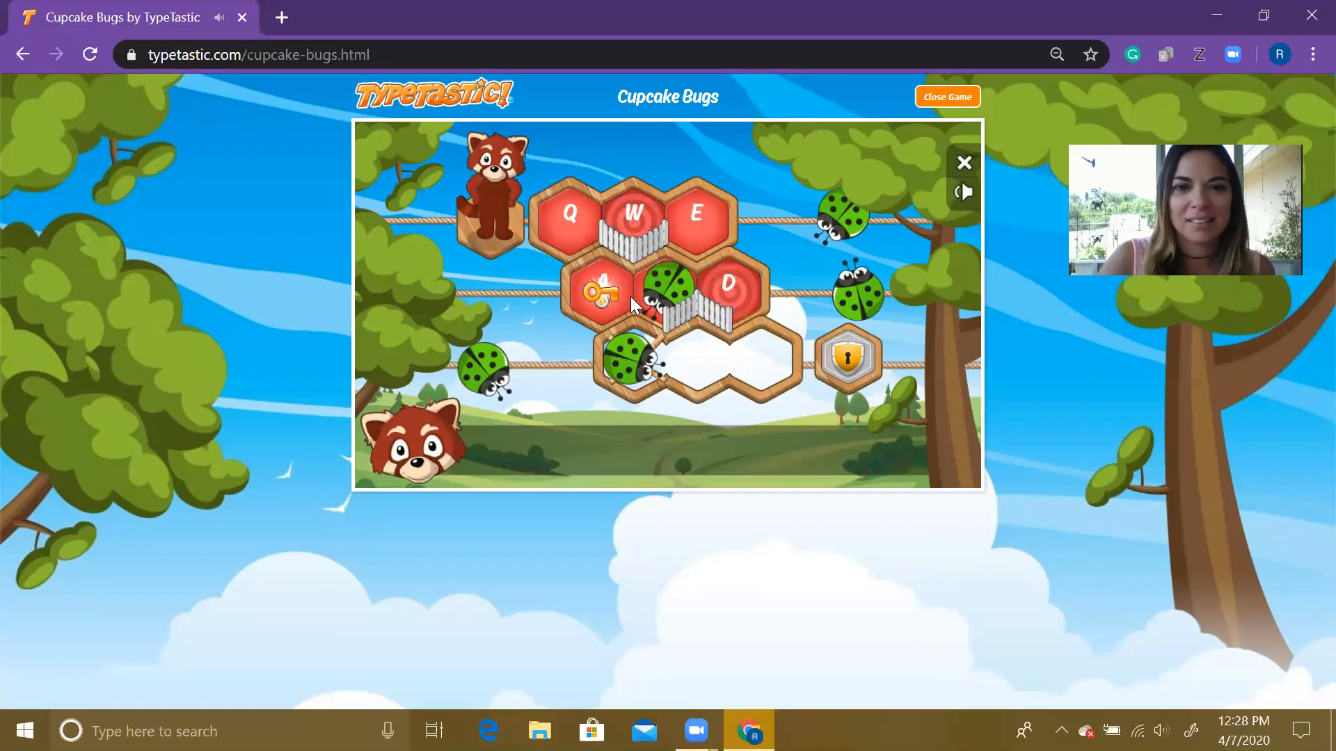
# - Place a bottom-row tile with Q, then move the panda onto the W tile
pyautogui.press('q')
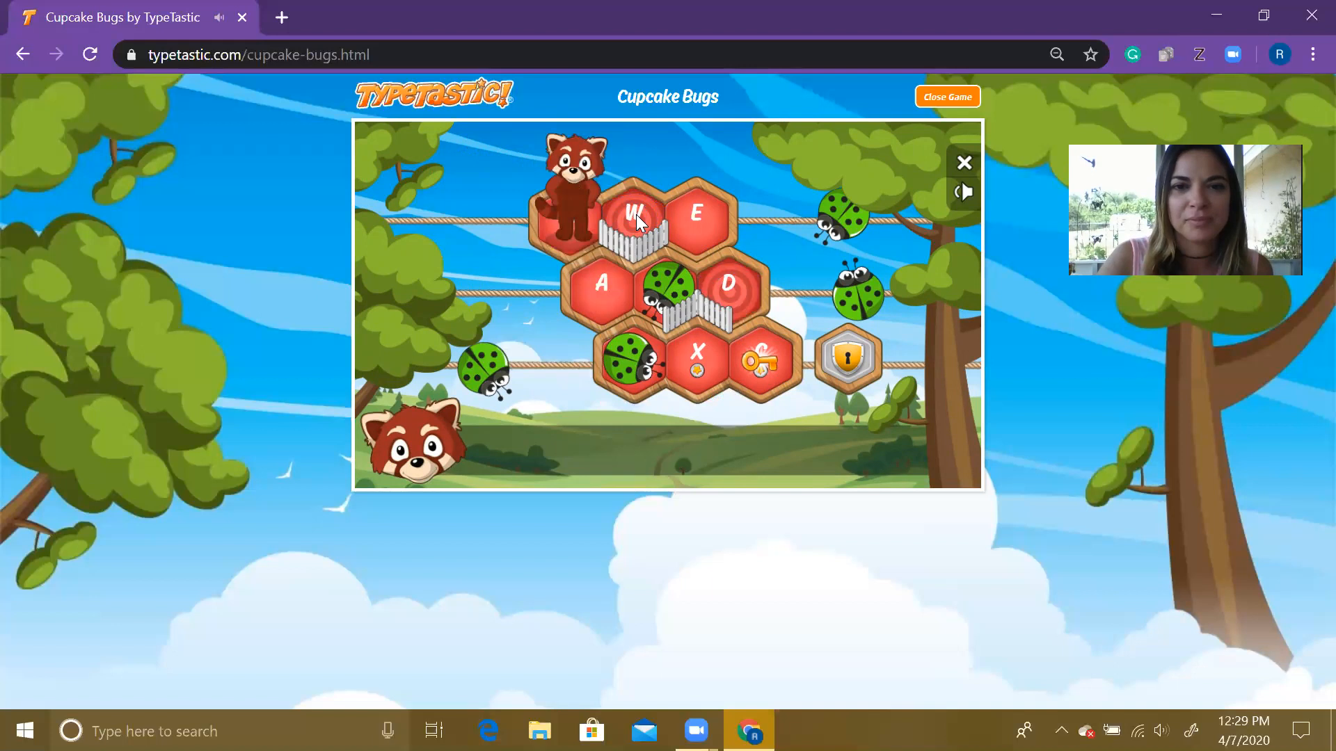
pyautogui.press('w')
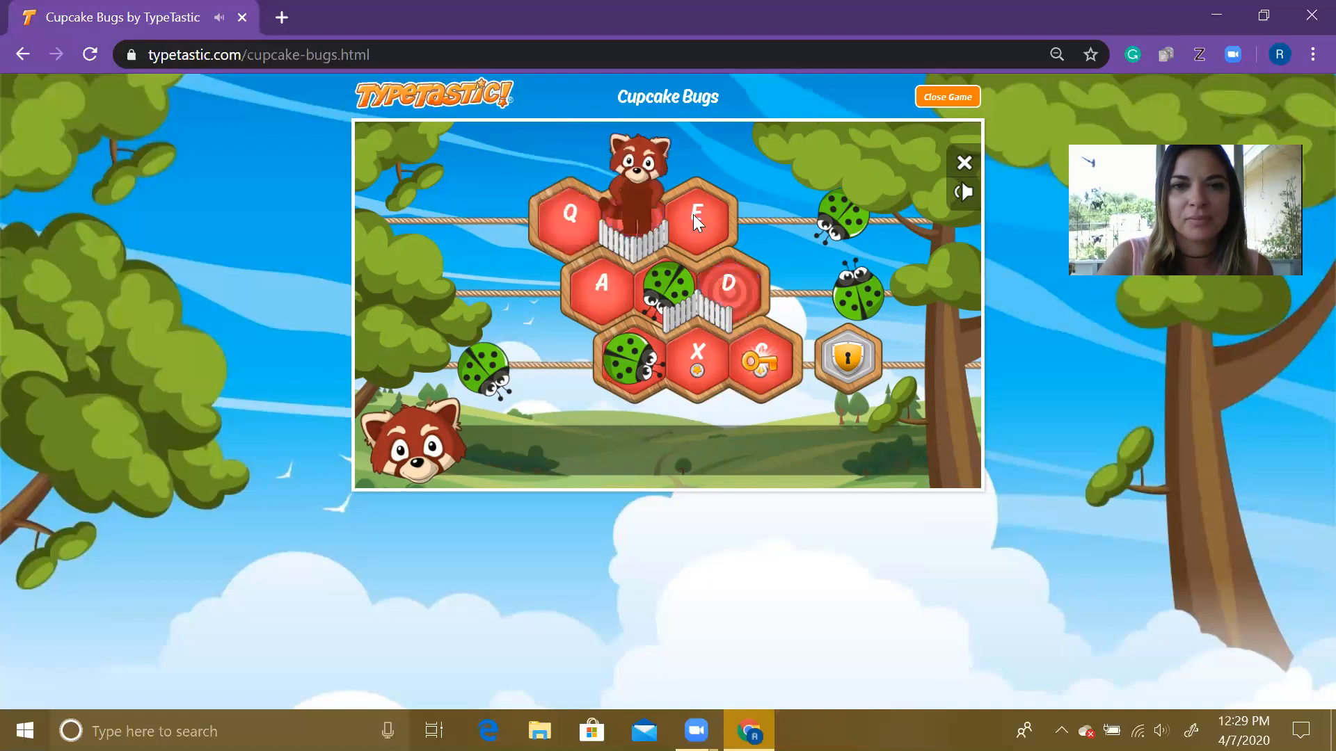